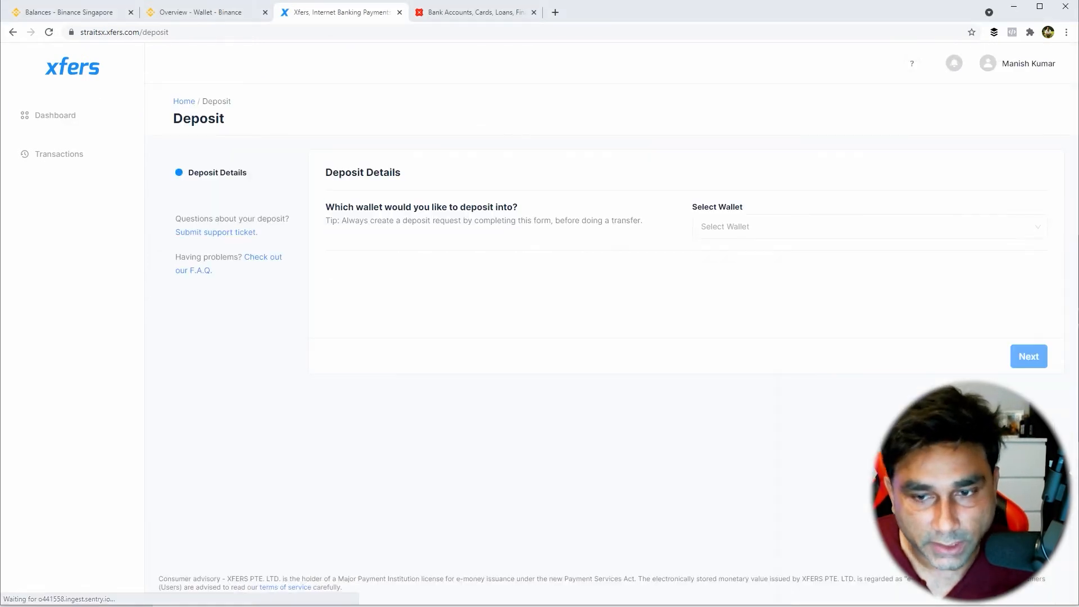
# Choose the Digital Goods Wallet as destination and the linked bank account as source
pyautogui.click(869, 226)
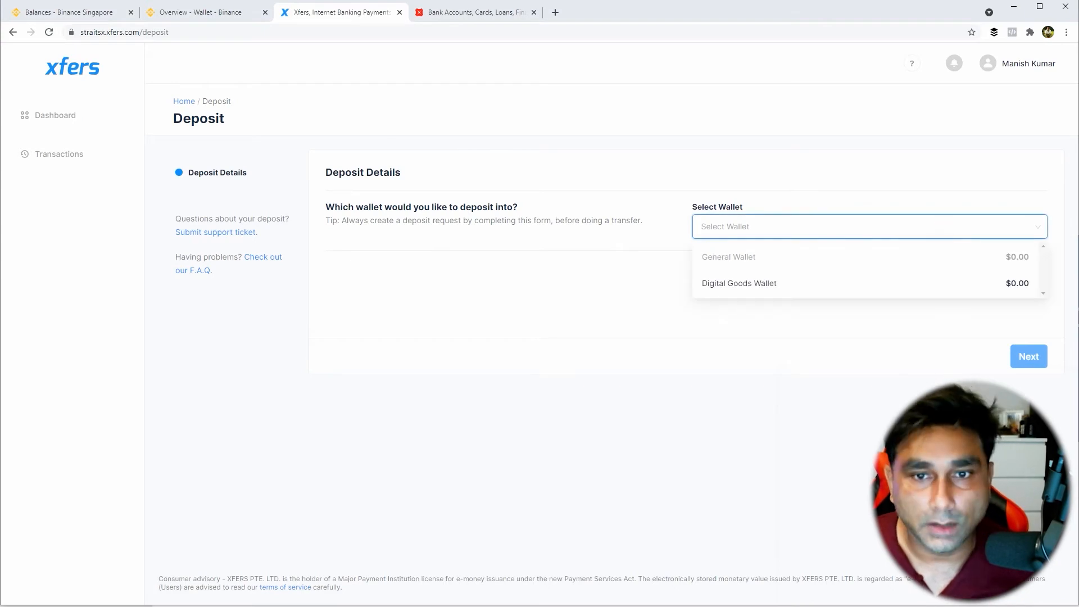
pyautogui.click(738, 283)
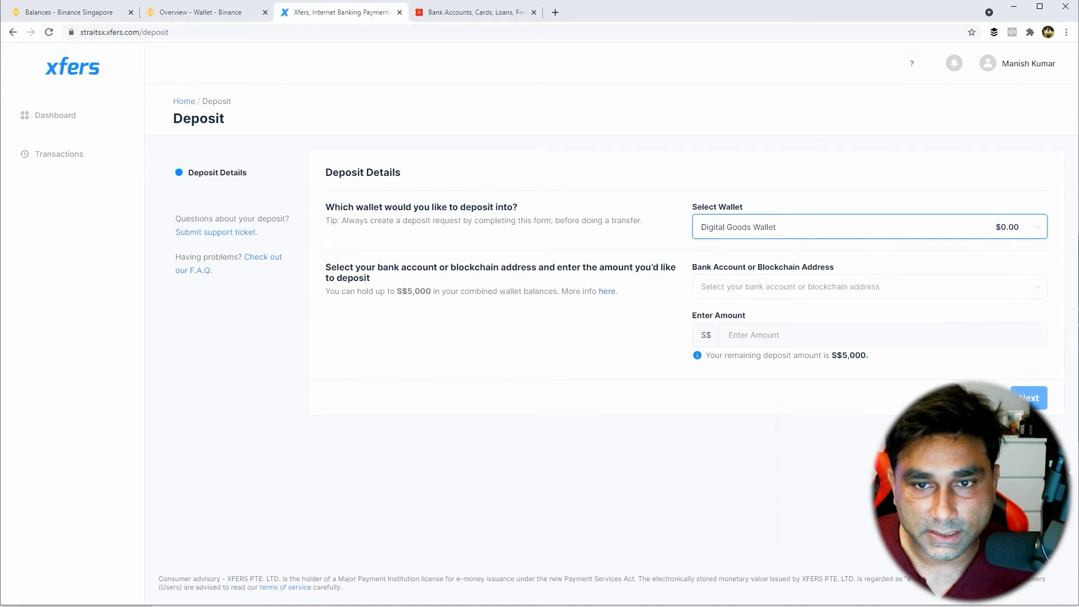
pyautogui.click(866, 287)
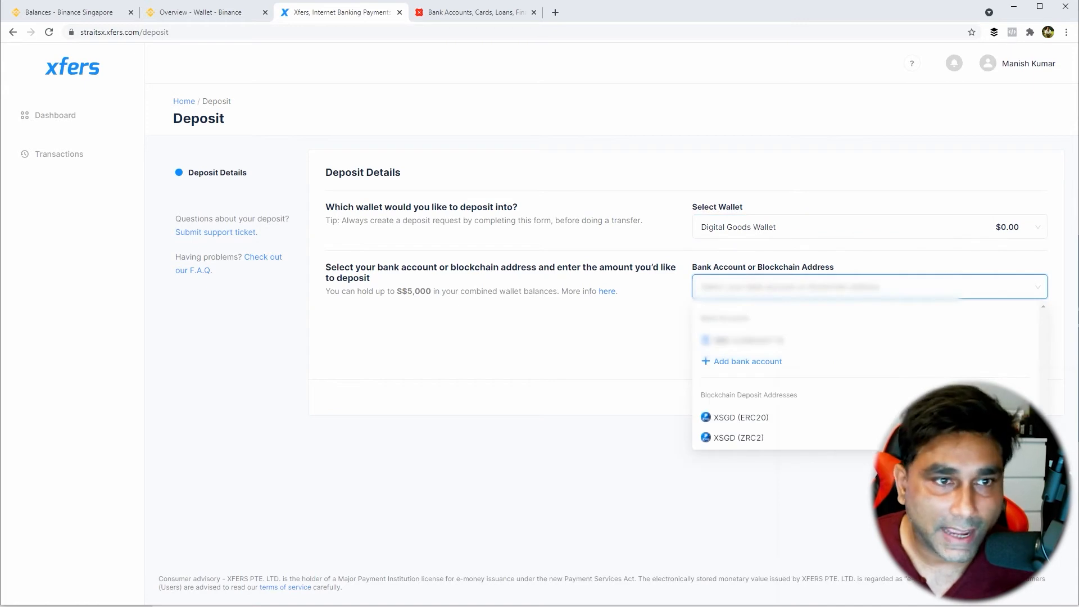
pyautogui.click(742, 339)
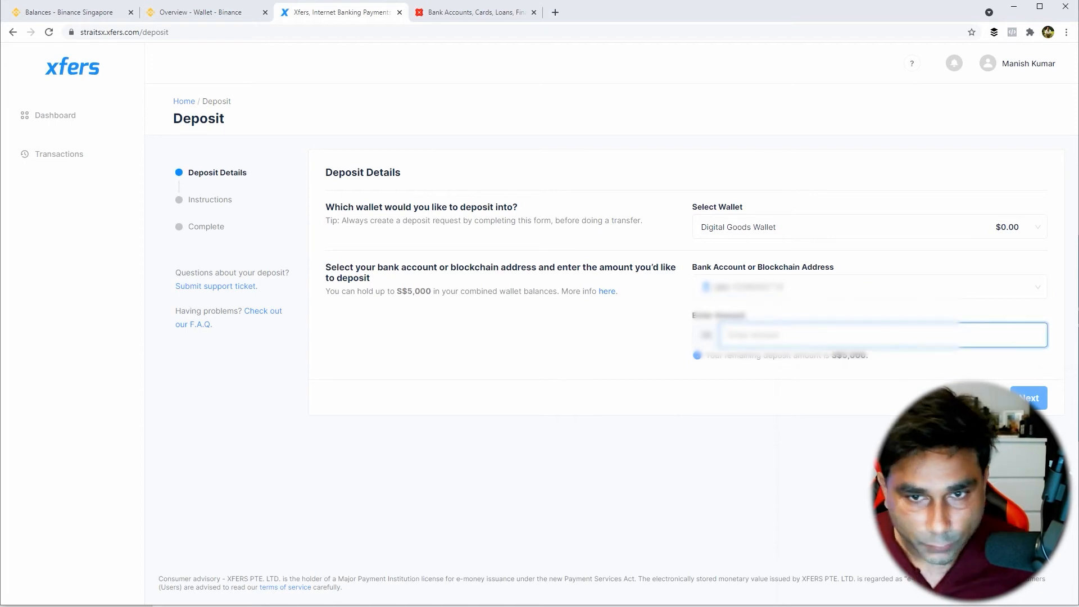
# Enter the deposit amount and confirm the request to get the S$20 transfer instructions
pyautogui.write('10')
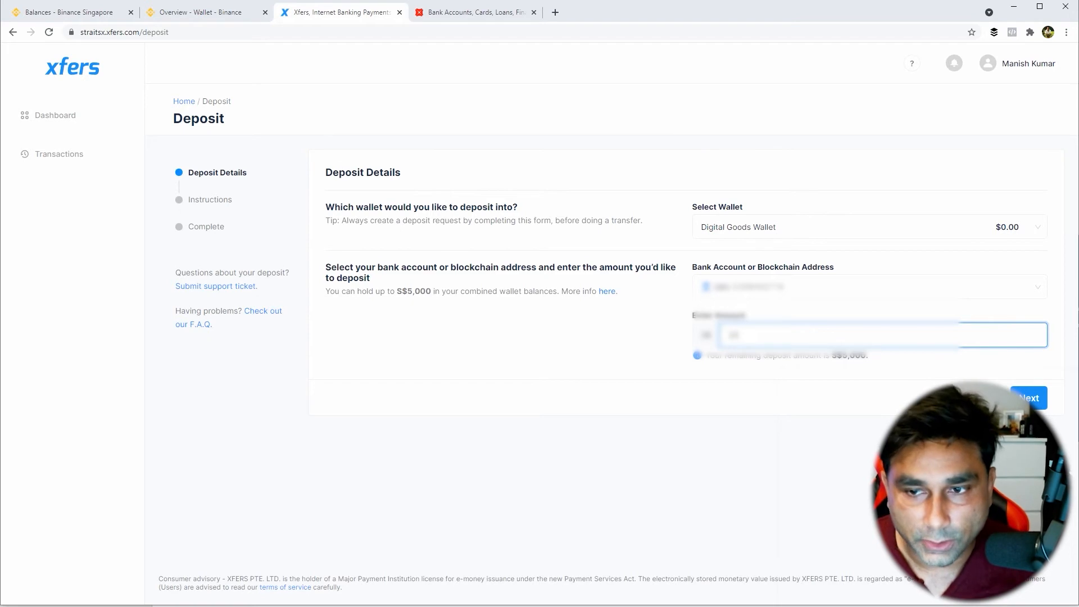
pyautogui.click(1029, 398)
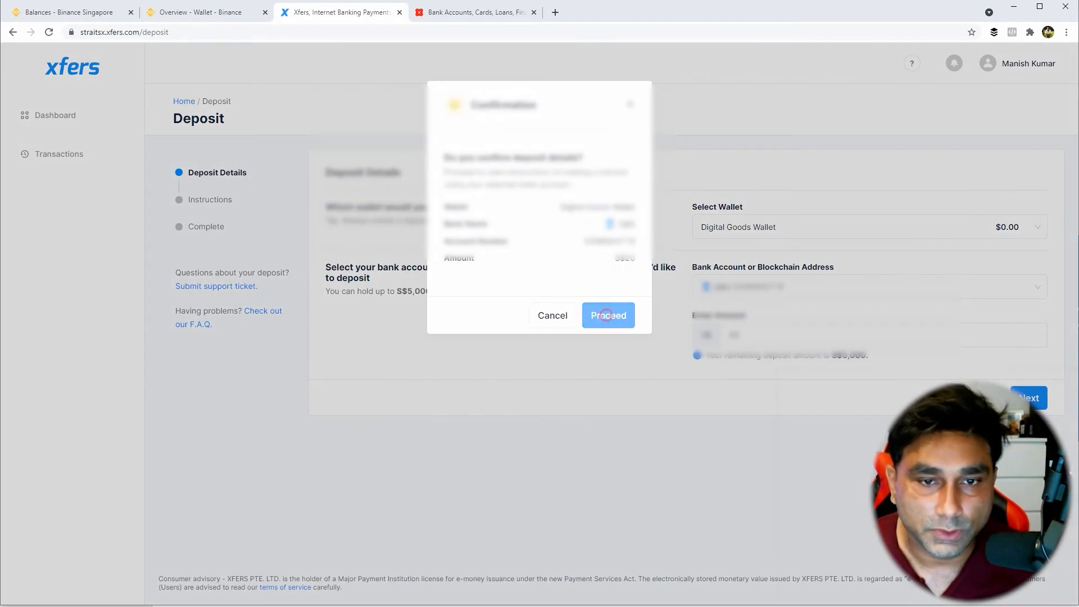
pyautogui.click(608, 315)
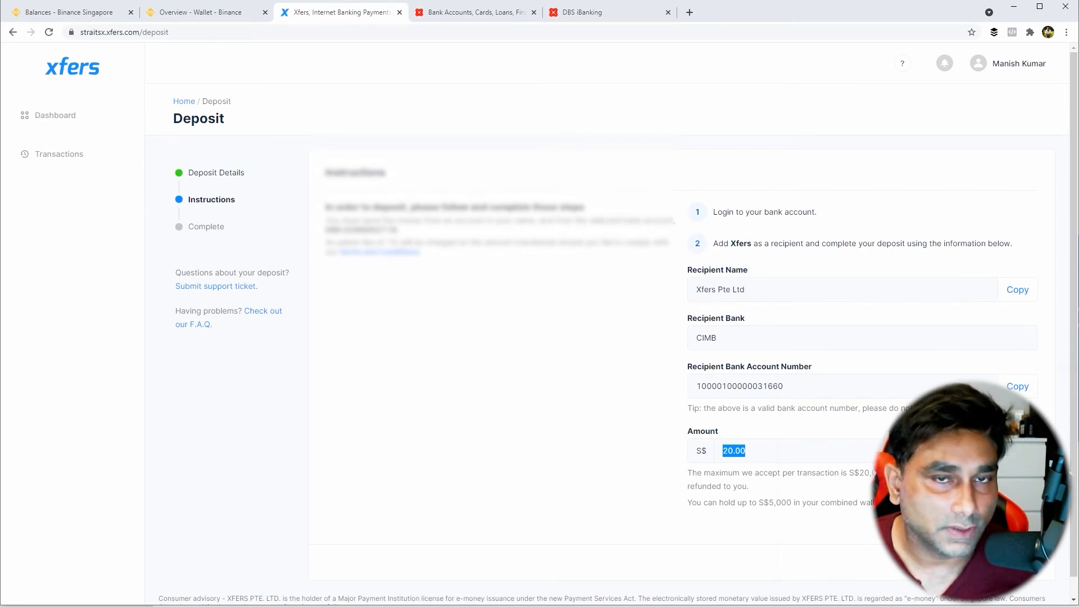
# Submit a S$20 FAST transfer to Xfers for Business Expenses in DBS iBanking and return to Xfers
pyautogui.click(608, 11)
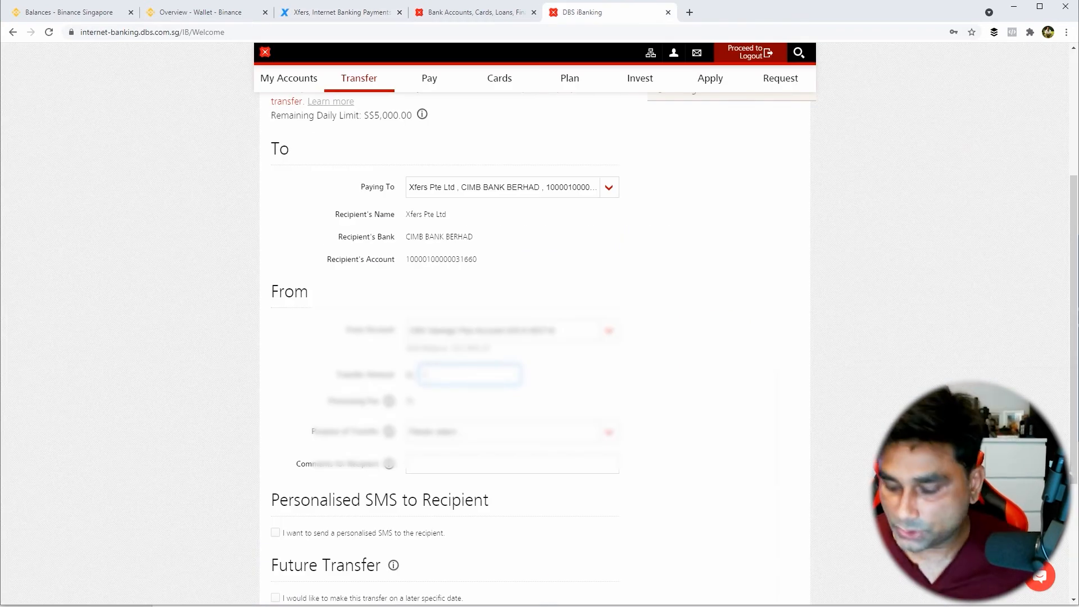
pyautogui.write('50')
pyautogui.click(513, 463)
pyautogui.write('Manish')
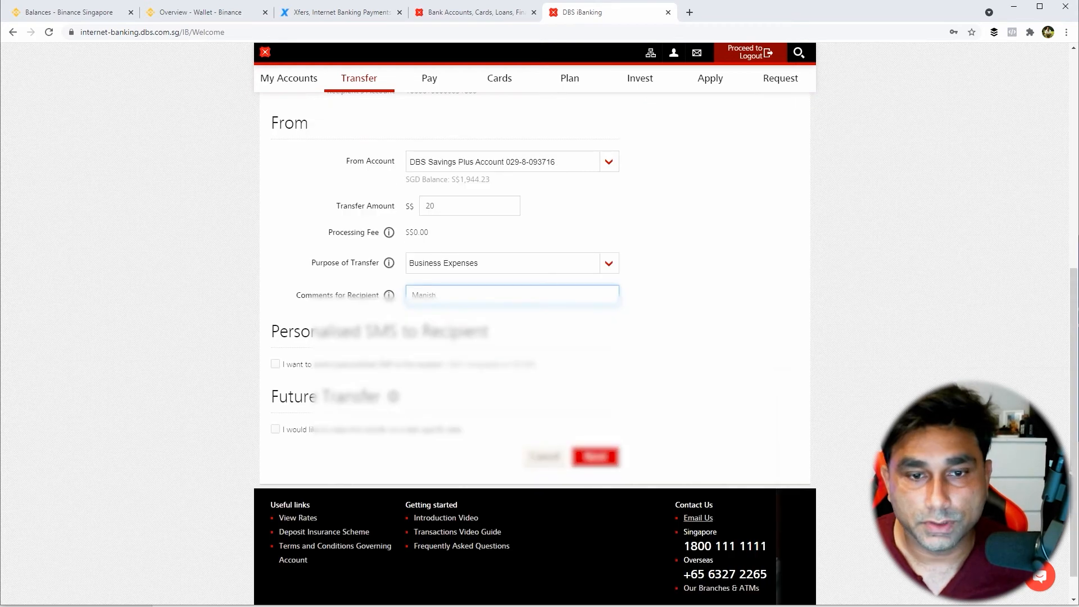
pyautogui.click(593, 457)
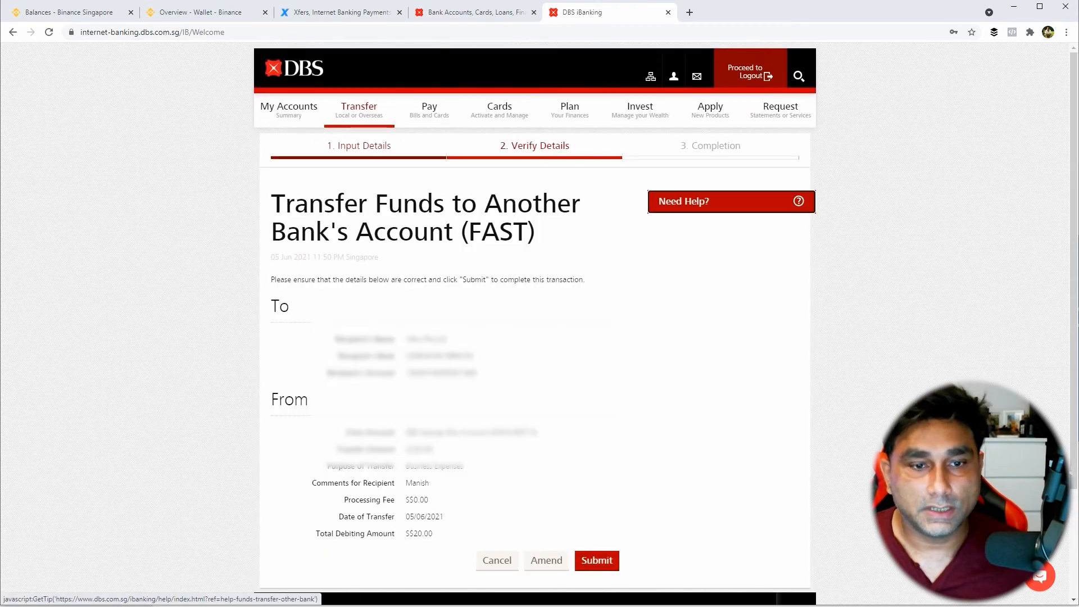
pyautogui.moveTo(596, 560)
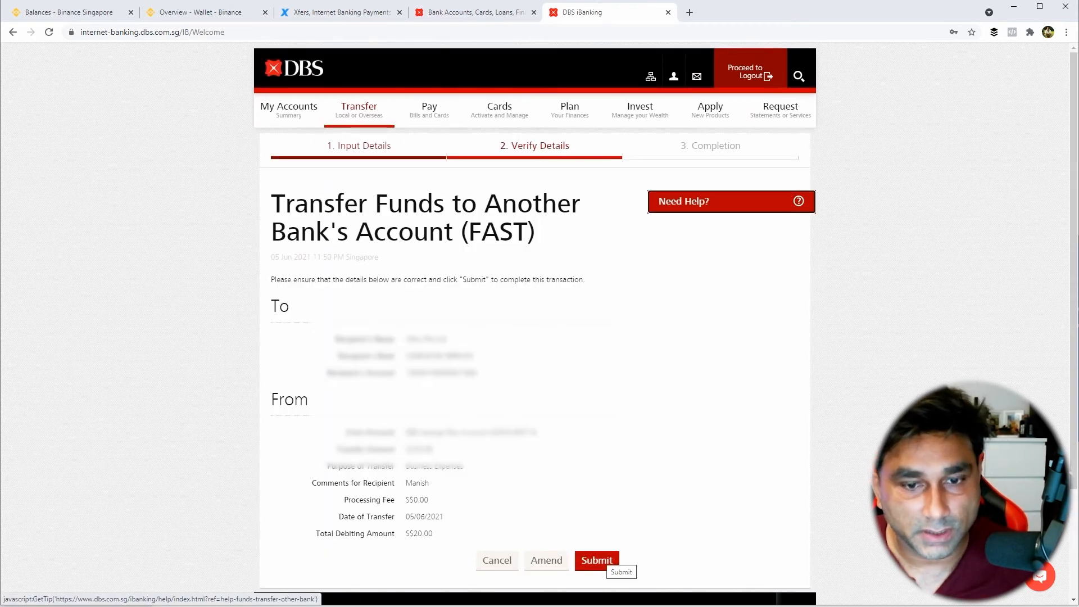
pyautogui.click(596, 560)
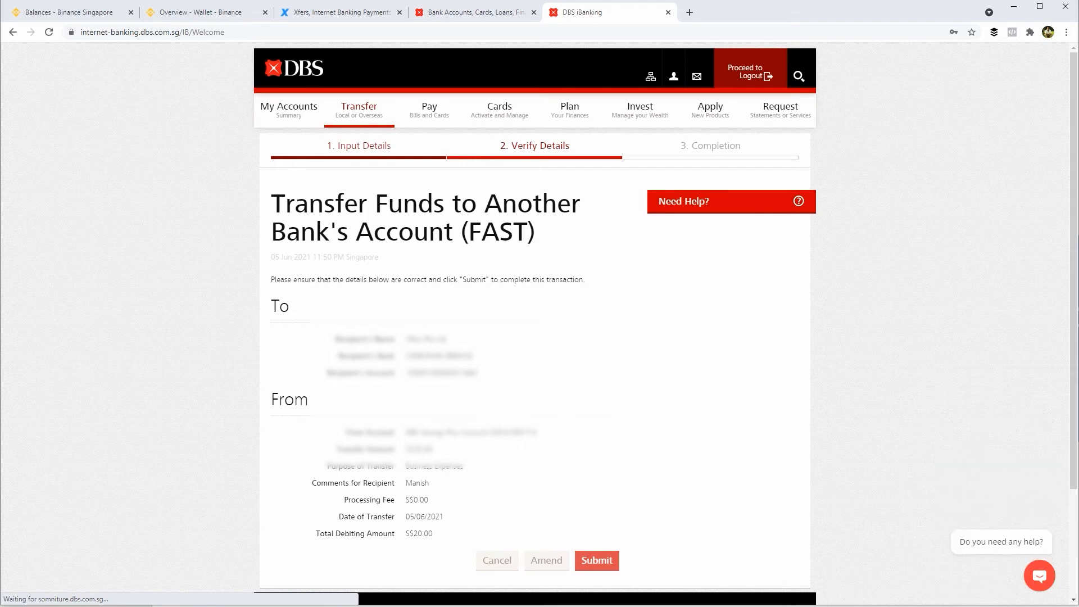
pyautogui.click(341, 11)
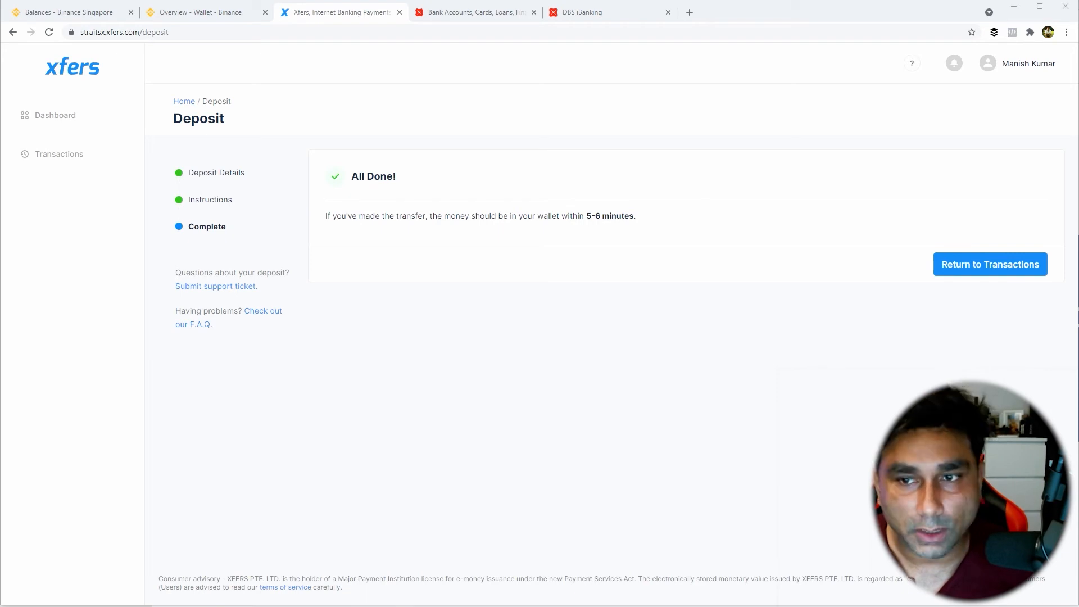
# Confirm the +$20.00 Deposit shows Completed in transactions, then move to Binance Singapore
pyautogui.click(989, 263)
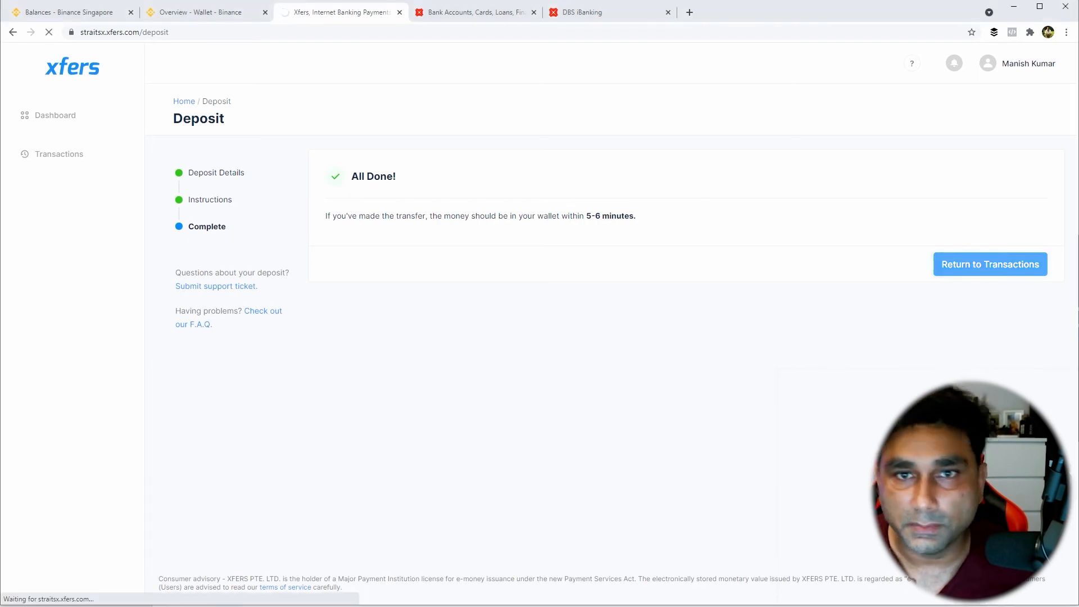
pyautogui.click(989, 265)
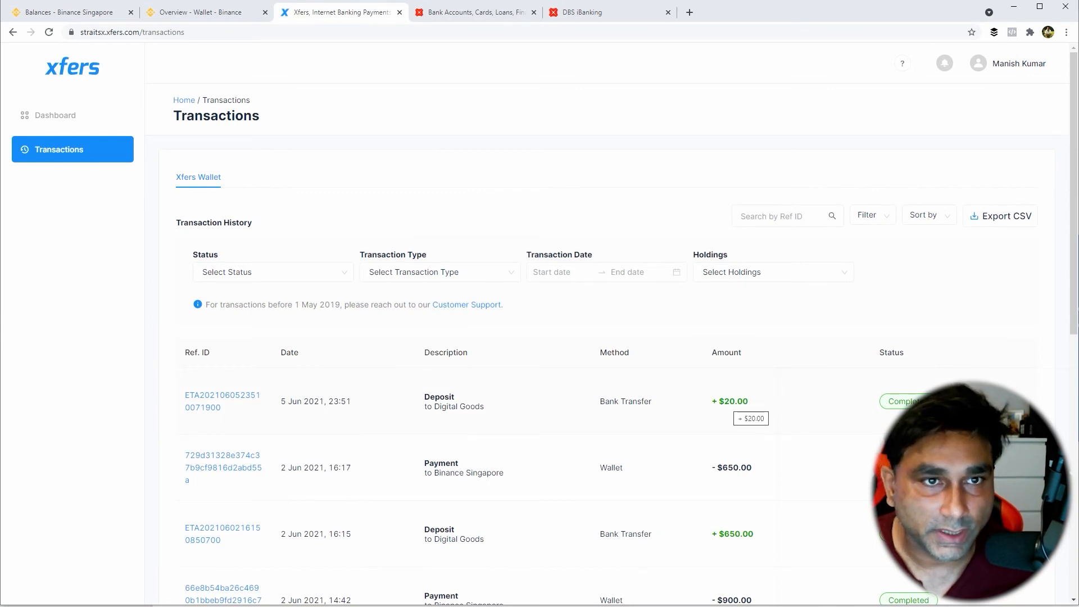
pyautogui.click(69, 11)
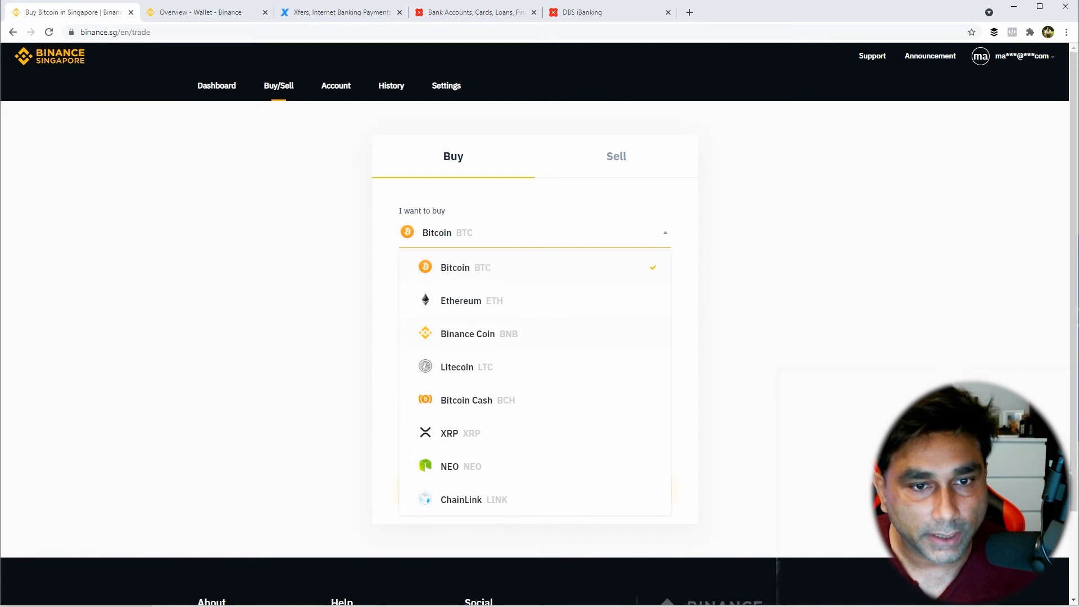
# Buy Binance Coin with 20 SGD, confirm, and return to the wallet holding 0.03738 BNB
pyautogui.click(467, 334)
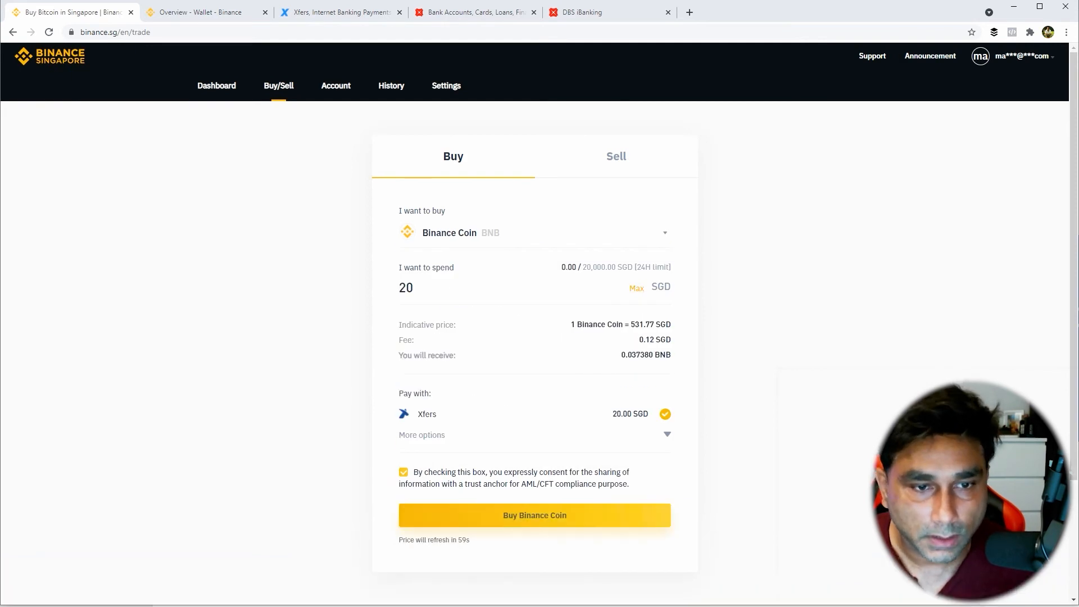
pyautogui.click(534, 515)
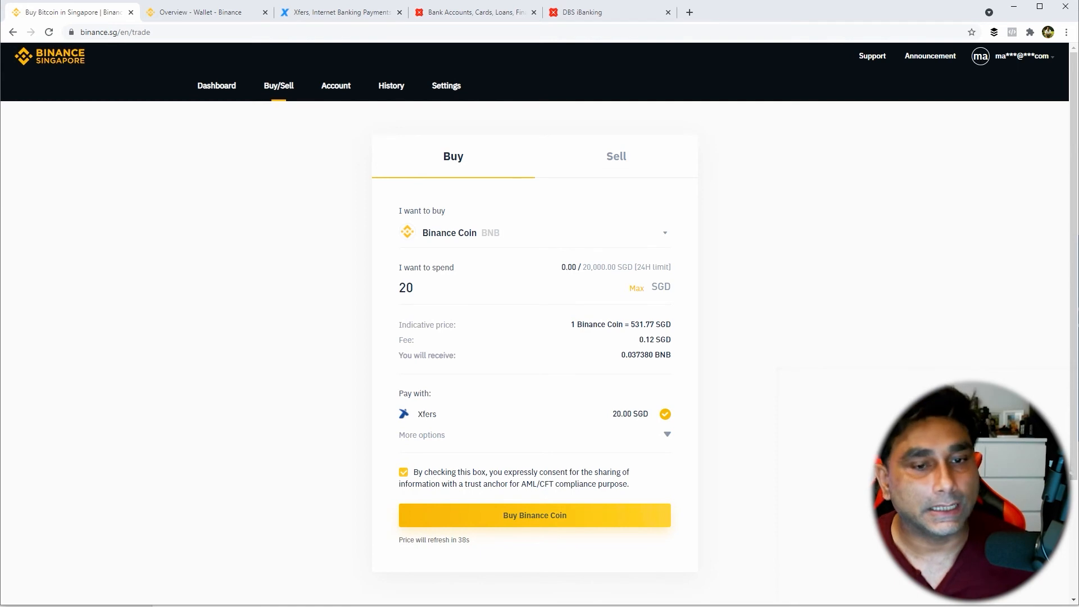
pyautogui.click(534, 515)
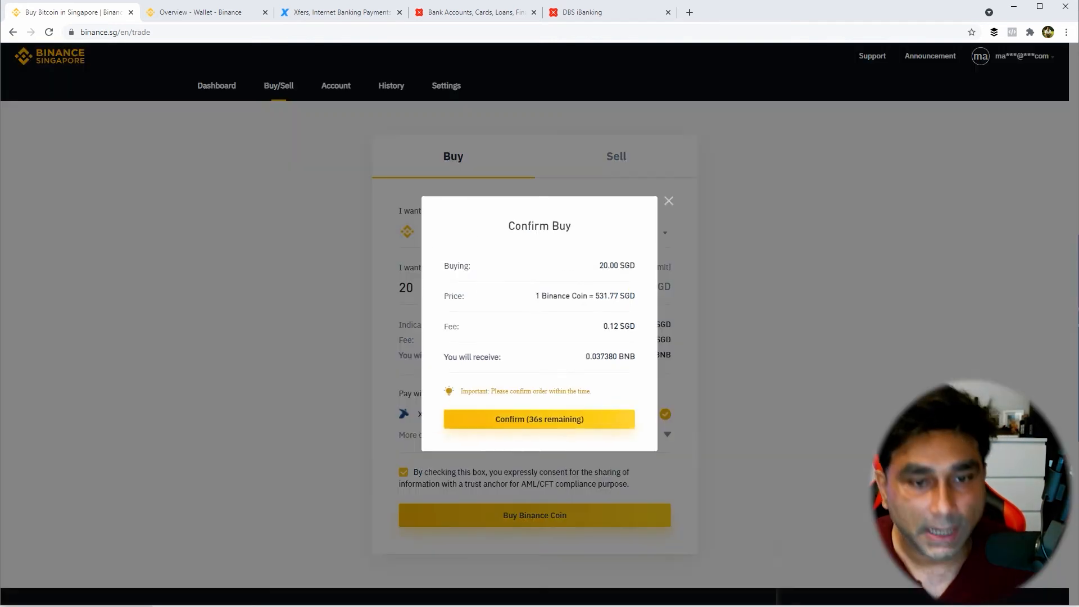
pyautogui.click(668, 201)
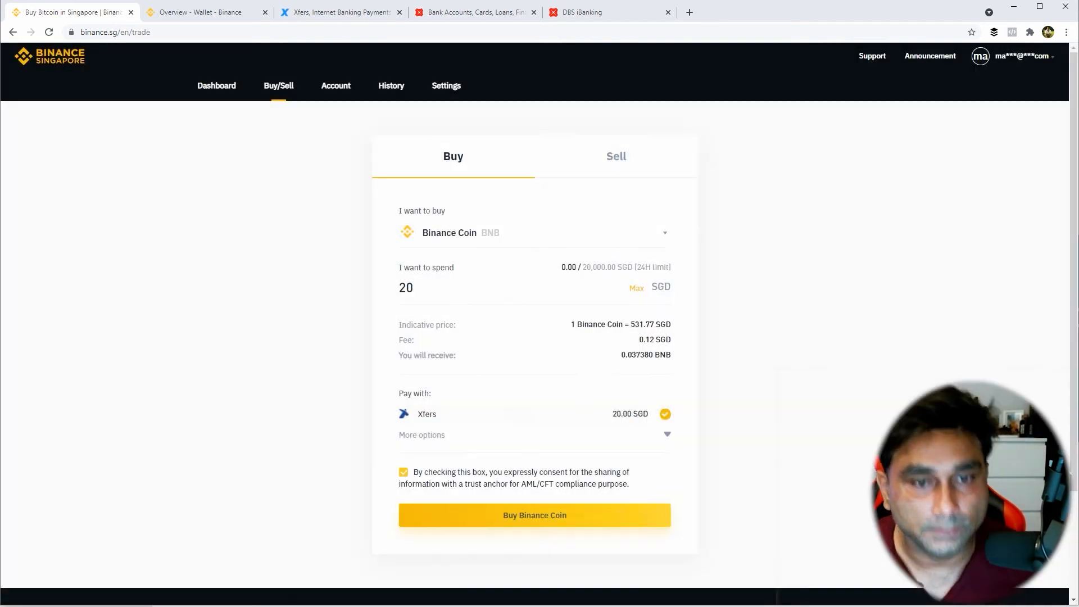
pyautogui.click(534, 515)
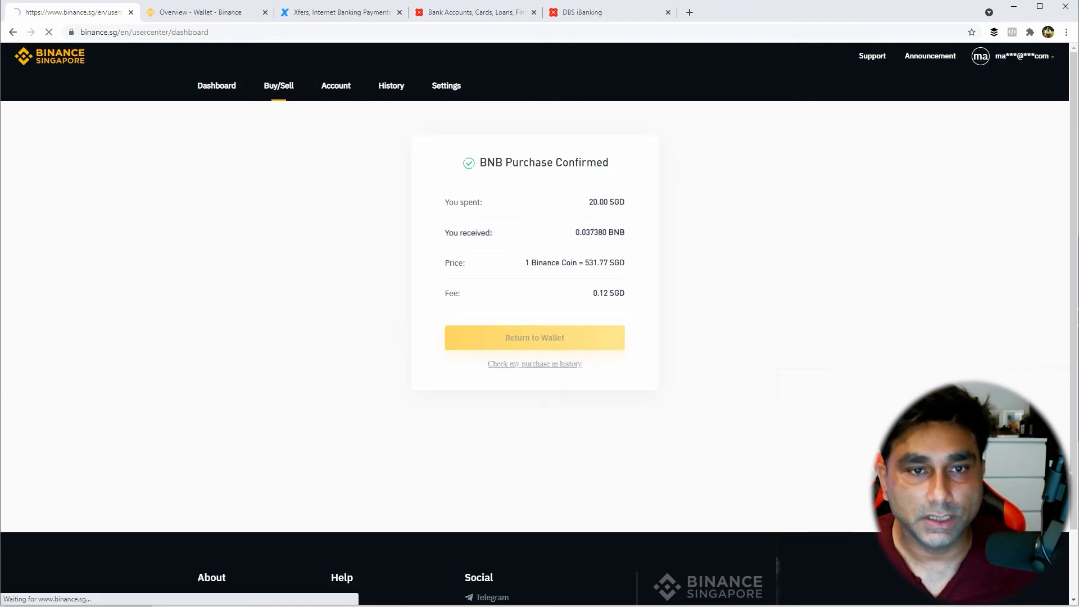
pyautogui.click(534, 337)
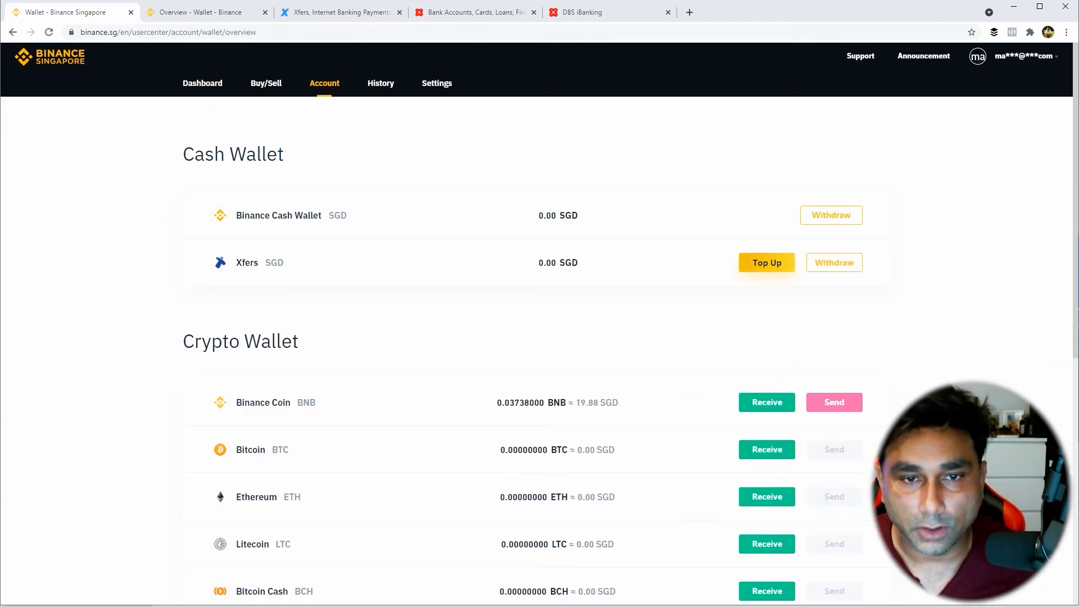
# Copy the Binance.com Fiat and Spot BNB deposit address and bring it to the Send BNB form
pyautogui.click(833, 403)
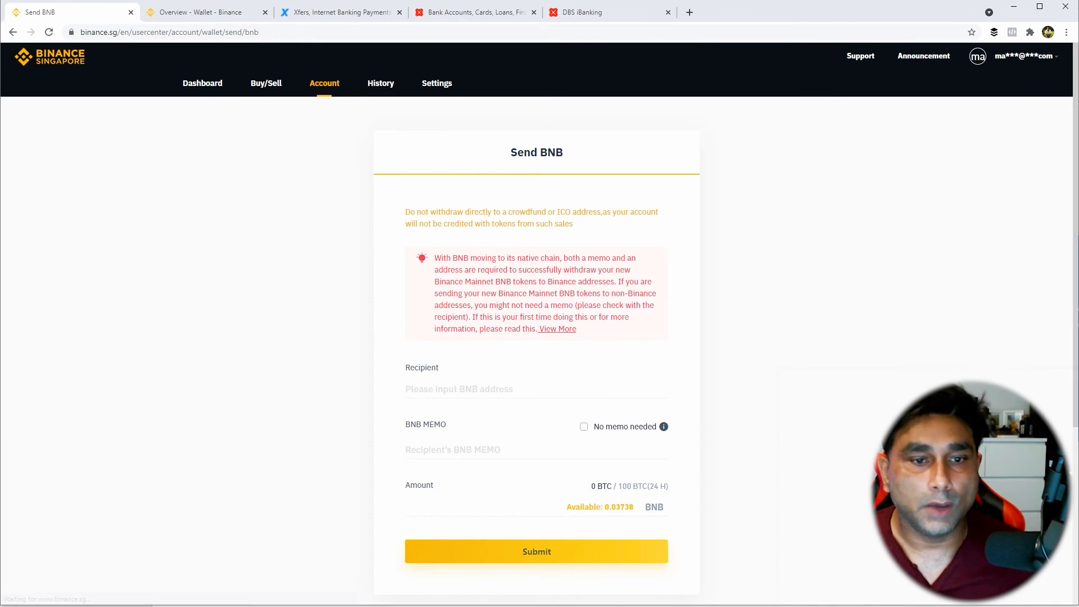
pyautogui.click(200, 12)
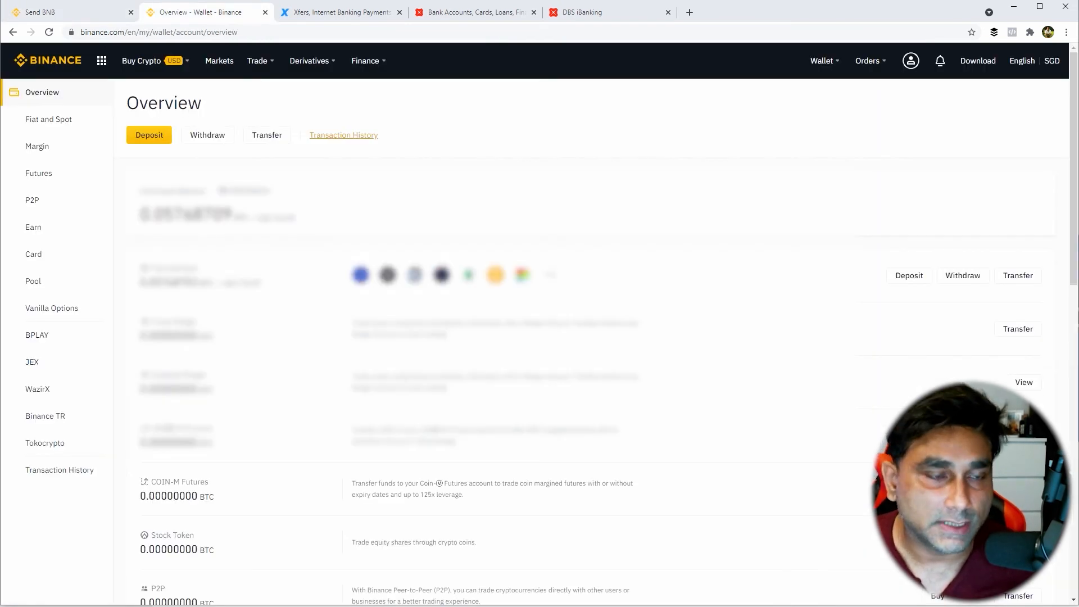
pyautogui.click(48, 119)
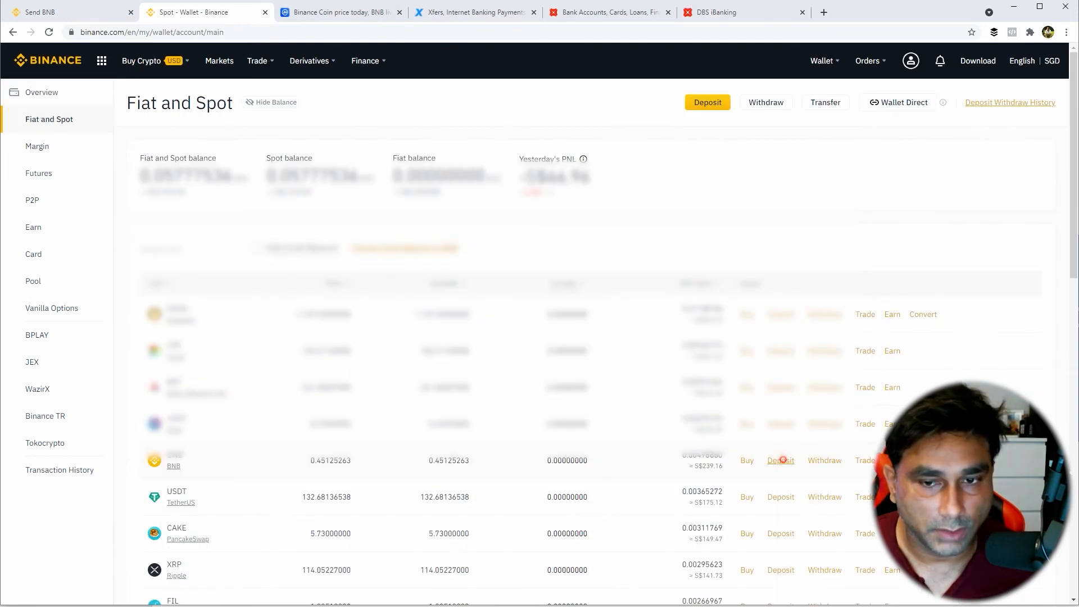
pyautogui.click(780, 461)
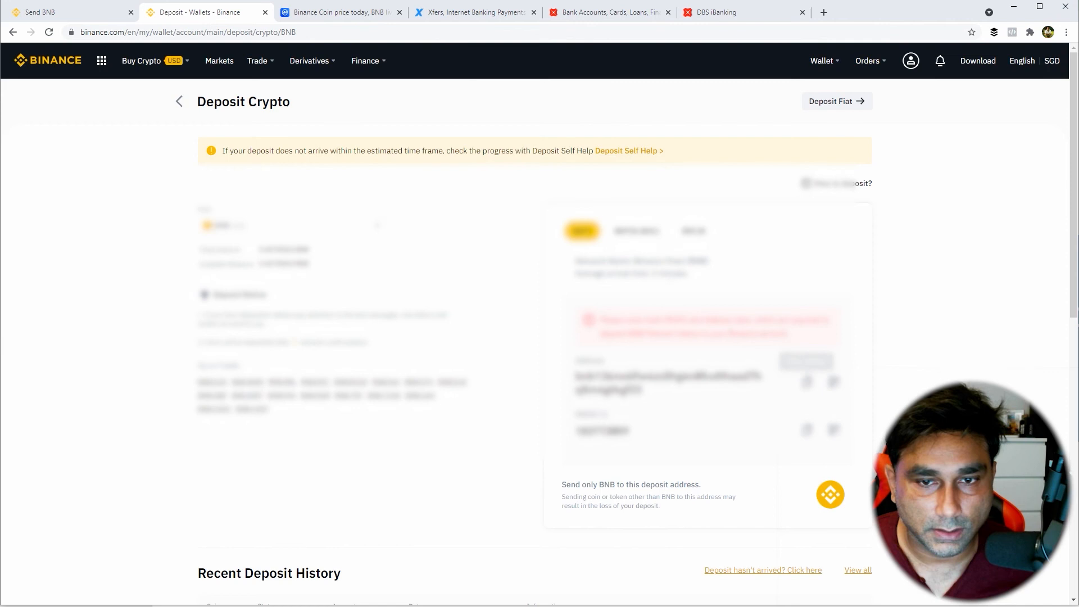
pyautogui.click(832, 383)
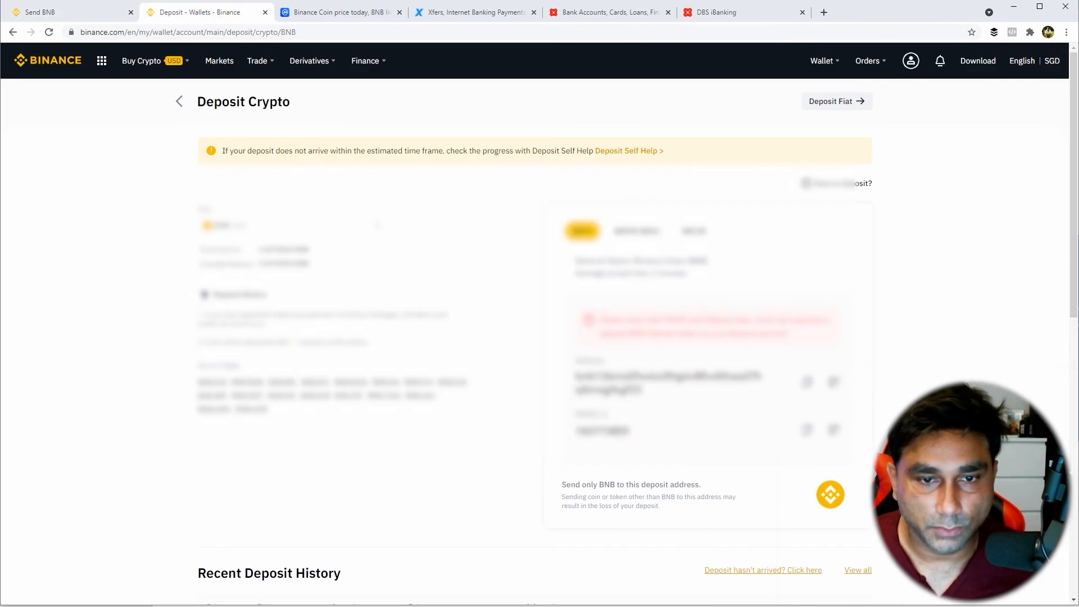
pyautogui.click(42, 12)
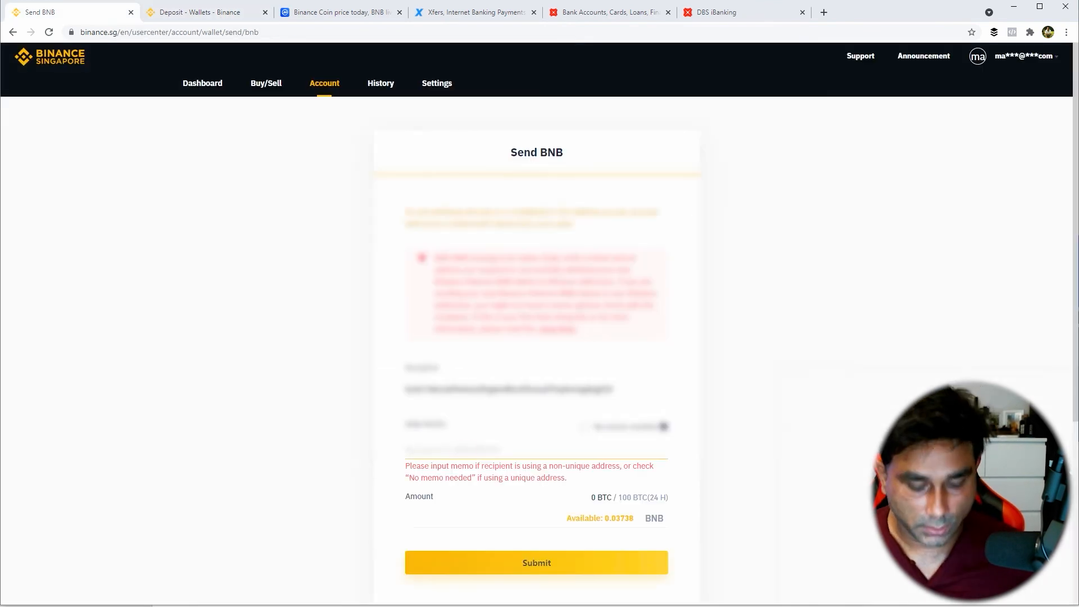
# Send the full 0.03738 BNB, confirm with the 2FA code and verify the withdrawal by email
pyautogui.click(599, 517)
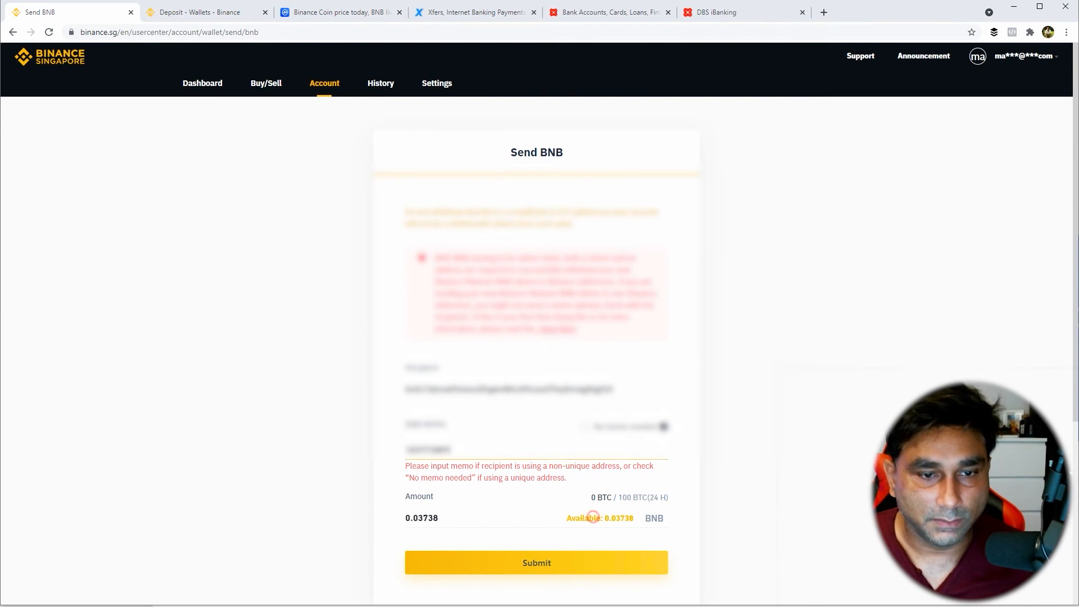
pyautogui.click(536, 562)
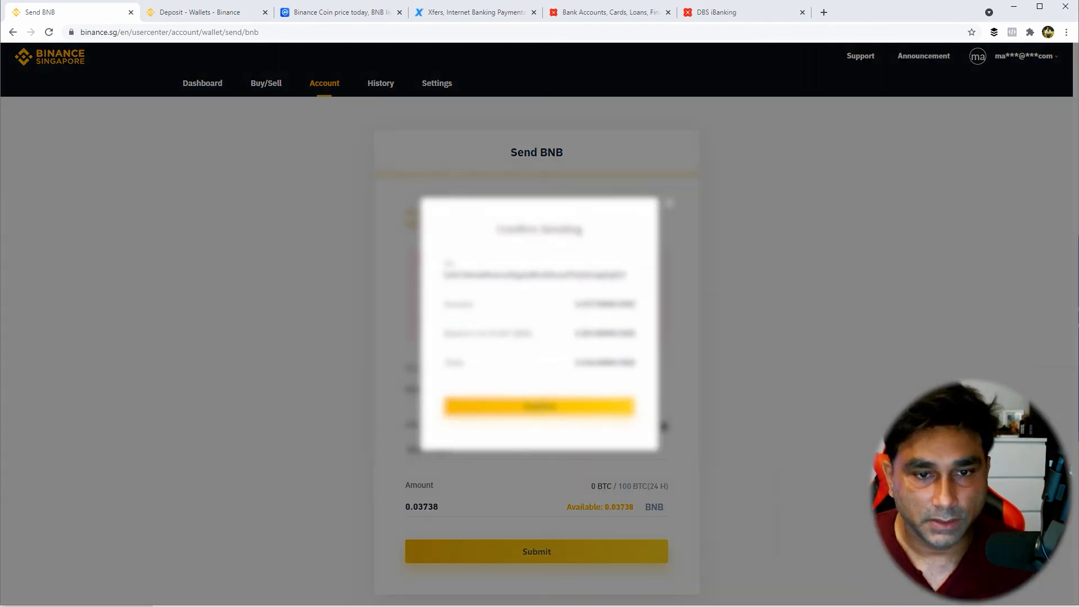
pyautogui.click(538, 406)
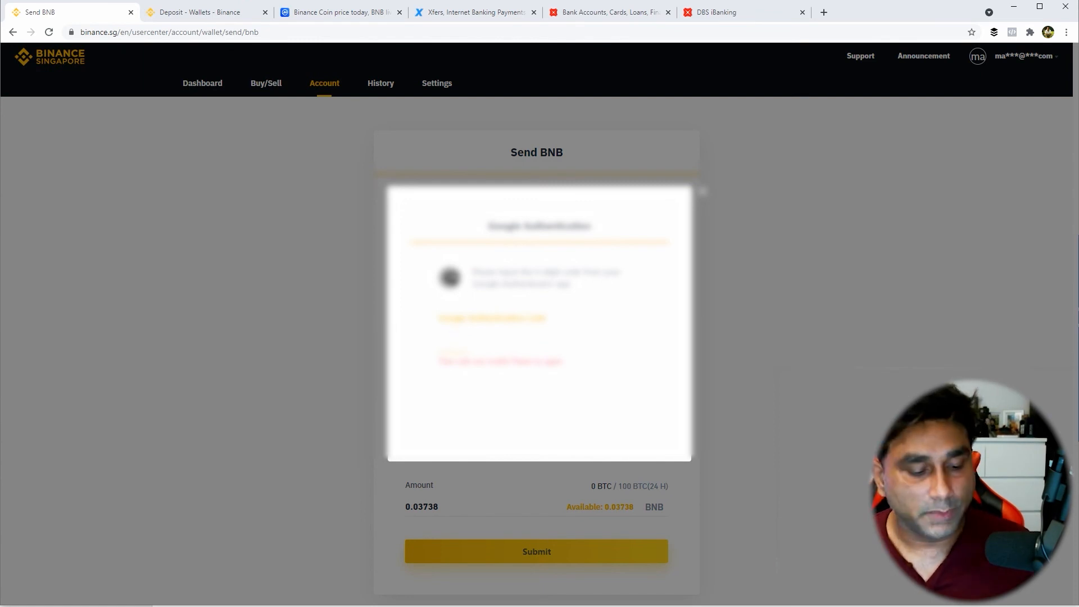
pyautogui.write('123')
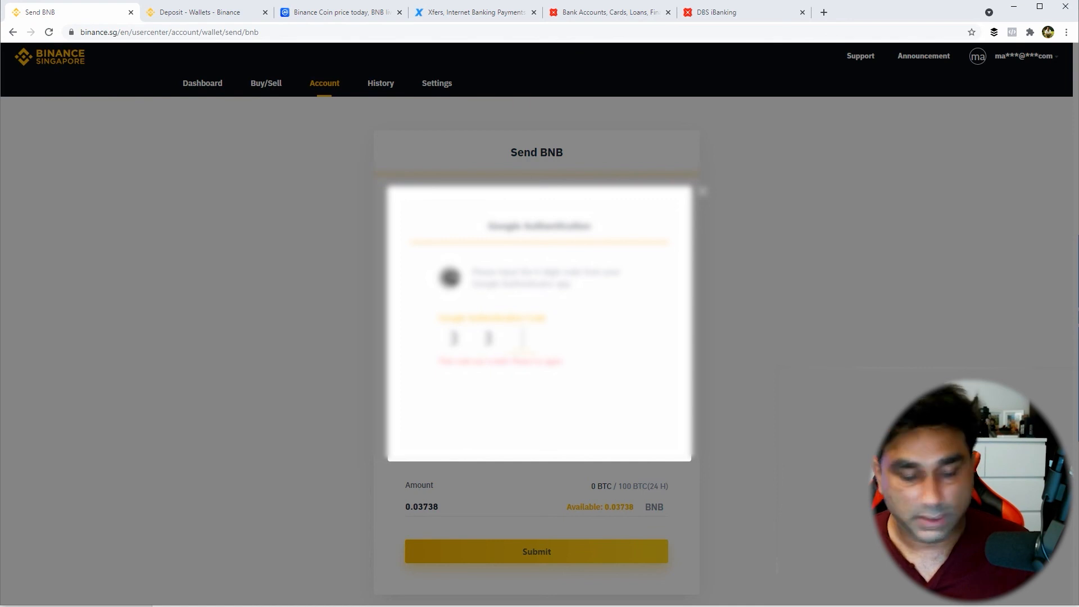
pyautogui.write('74')
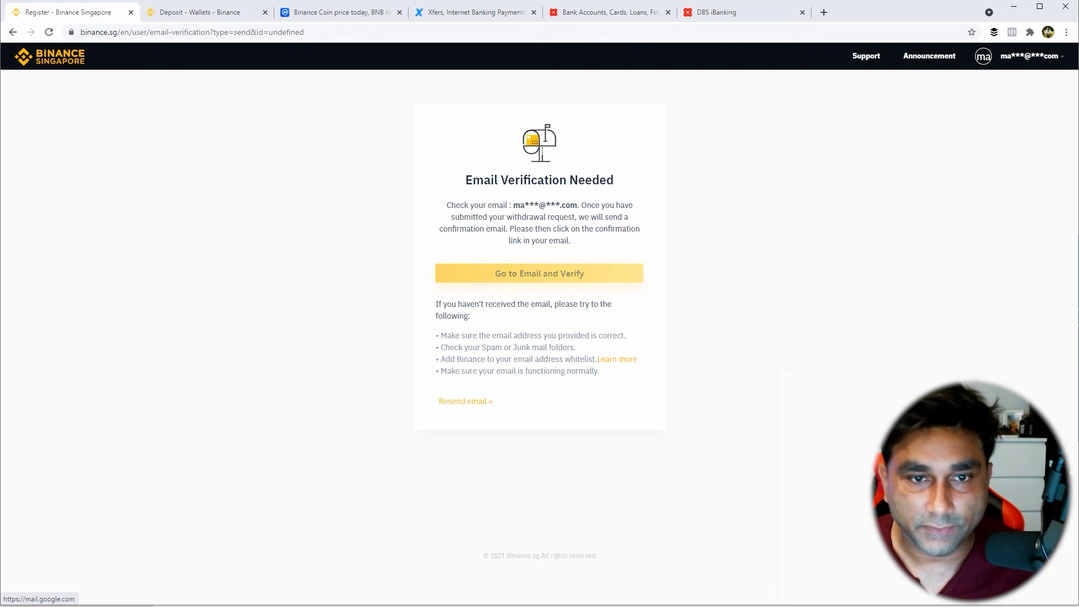
pyautogui.click(539, 273)
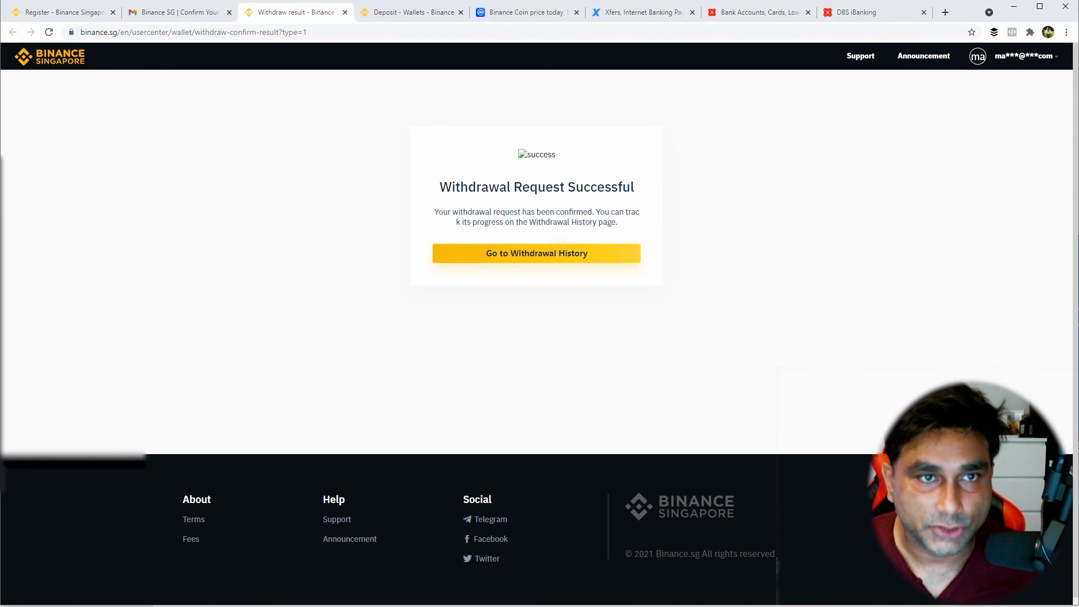
# Check the send history shows the 0.03738 BNB send completed with 0.001 BNB fee
pyautogui.click(536, 252)
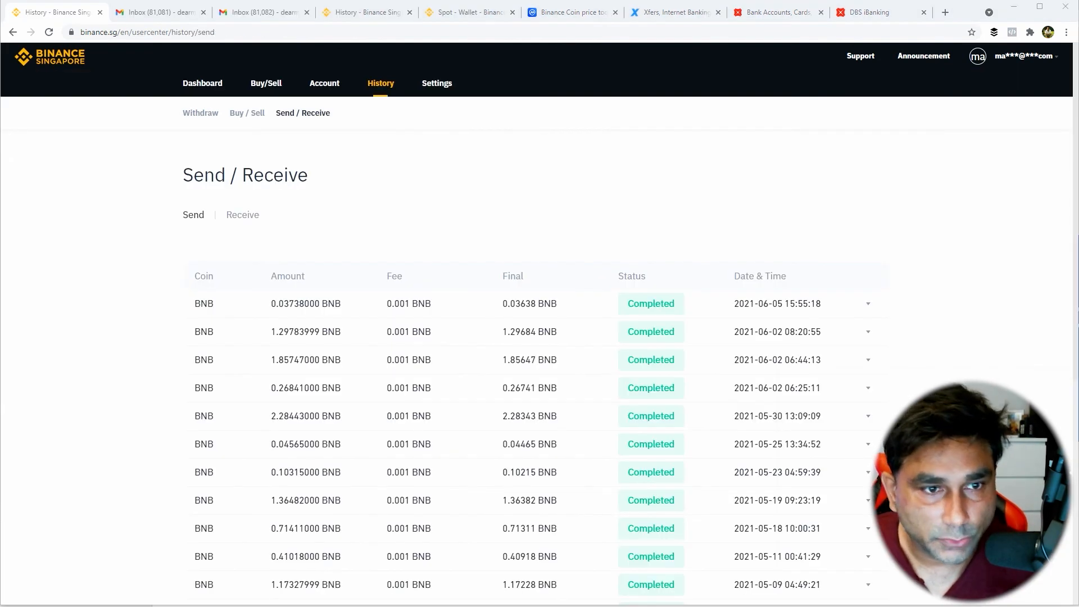
pyautogui.click(868, 304)
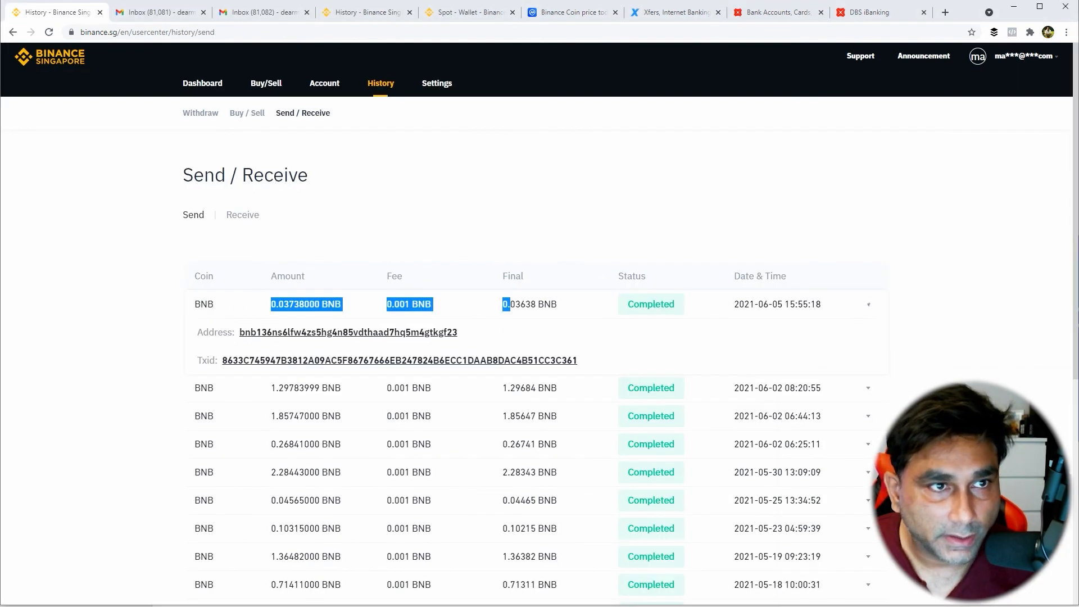
pyautogui.click(200, 113)
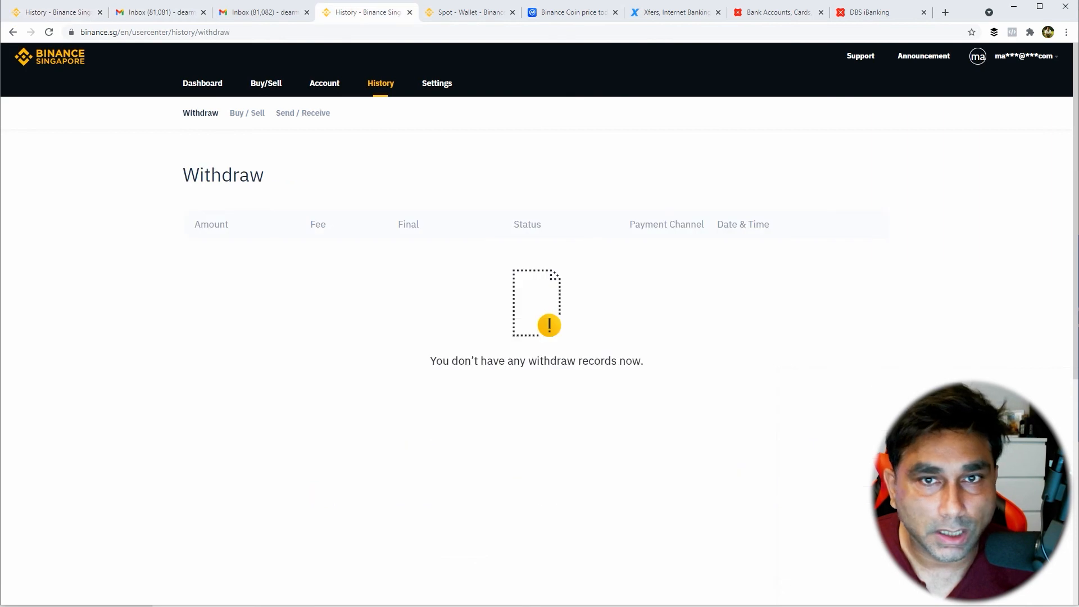
pyautogui.click(470, 11)
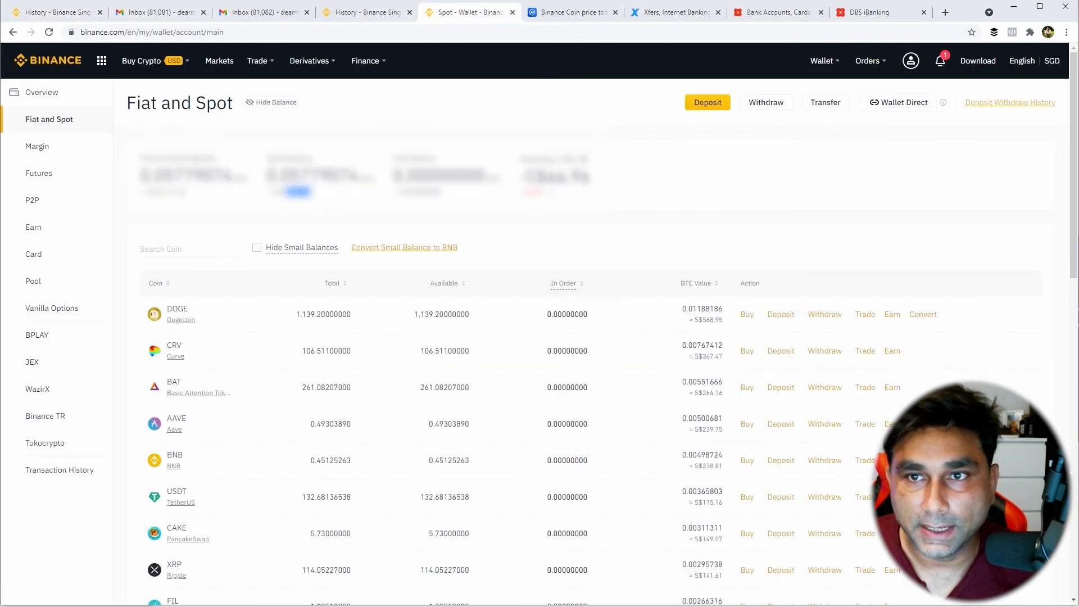
# View the Deposit Successful notification showing 0.03638 BNB deposited on Binance.com
pyautogui.click(910, 61)
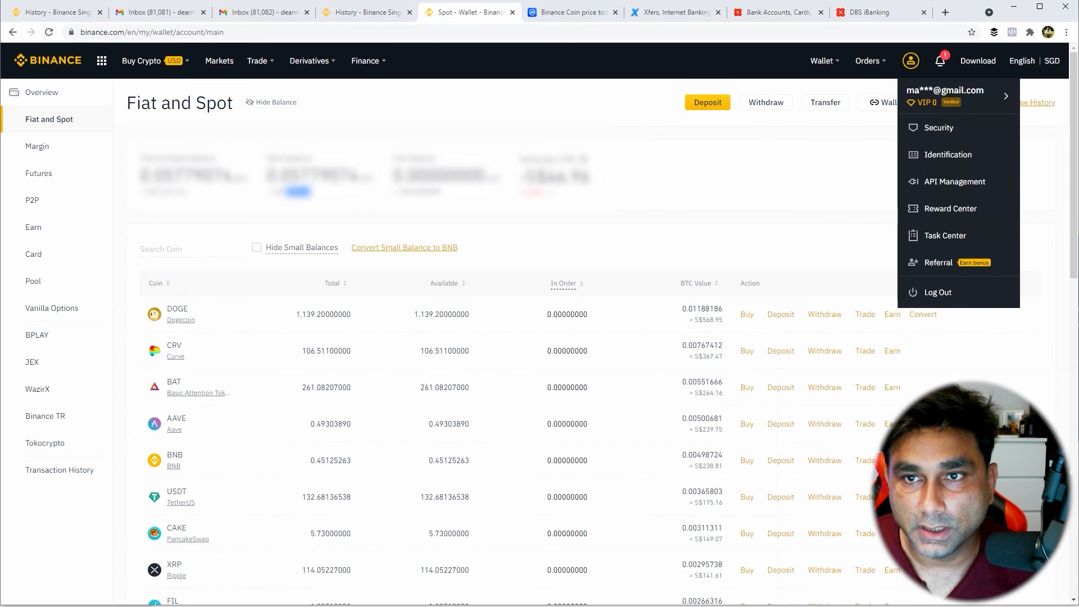
pyautogui.click(939, 60)
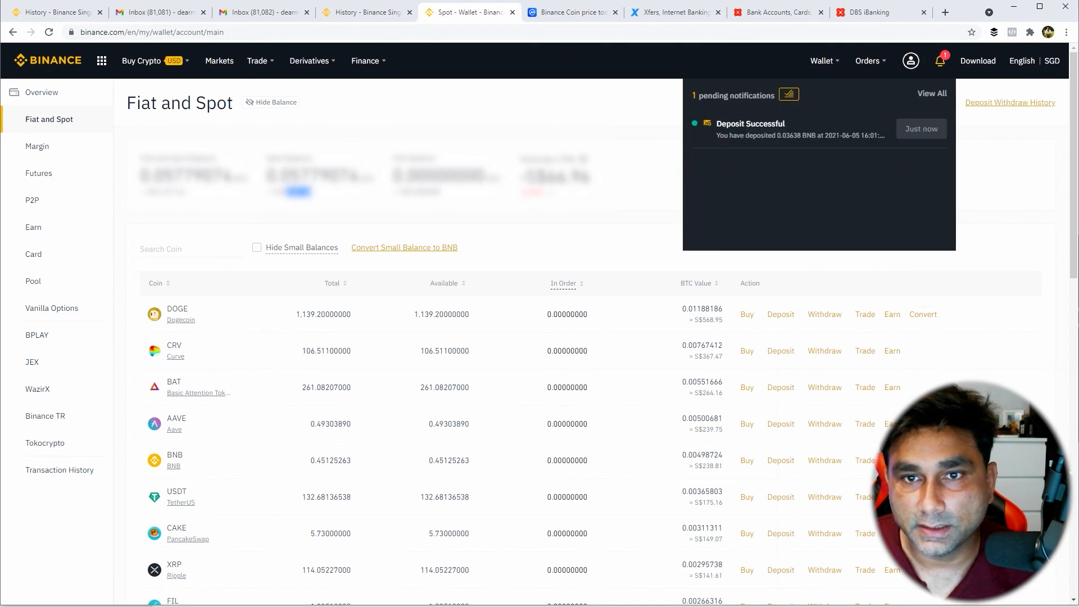
pyautogui.click(750, 128)
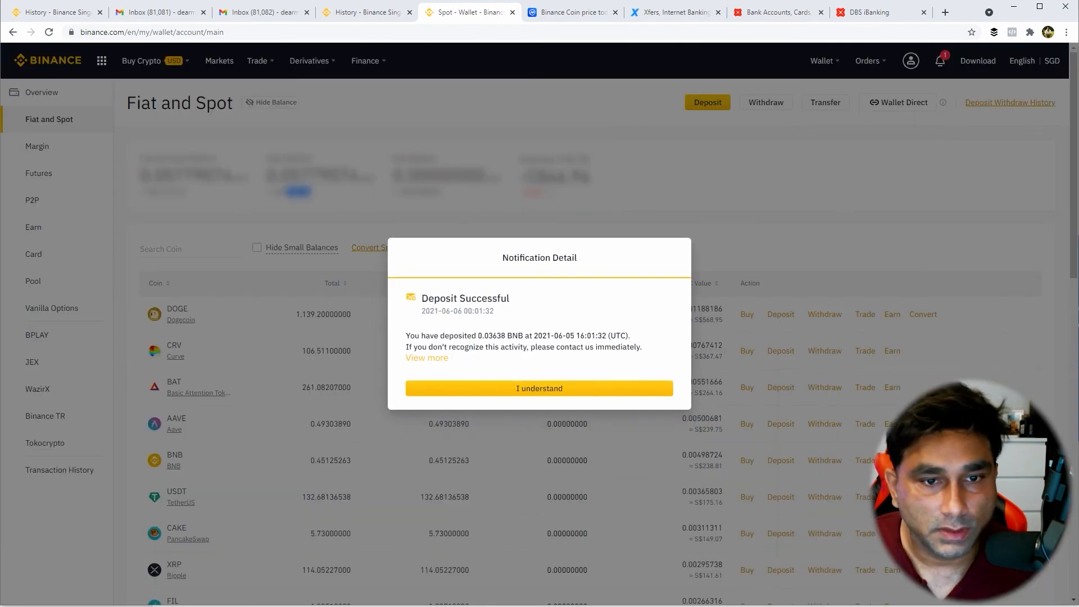